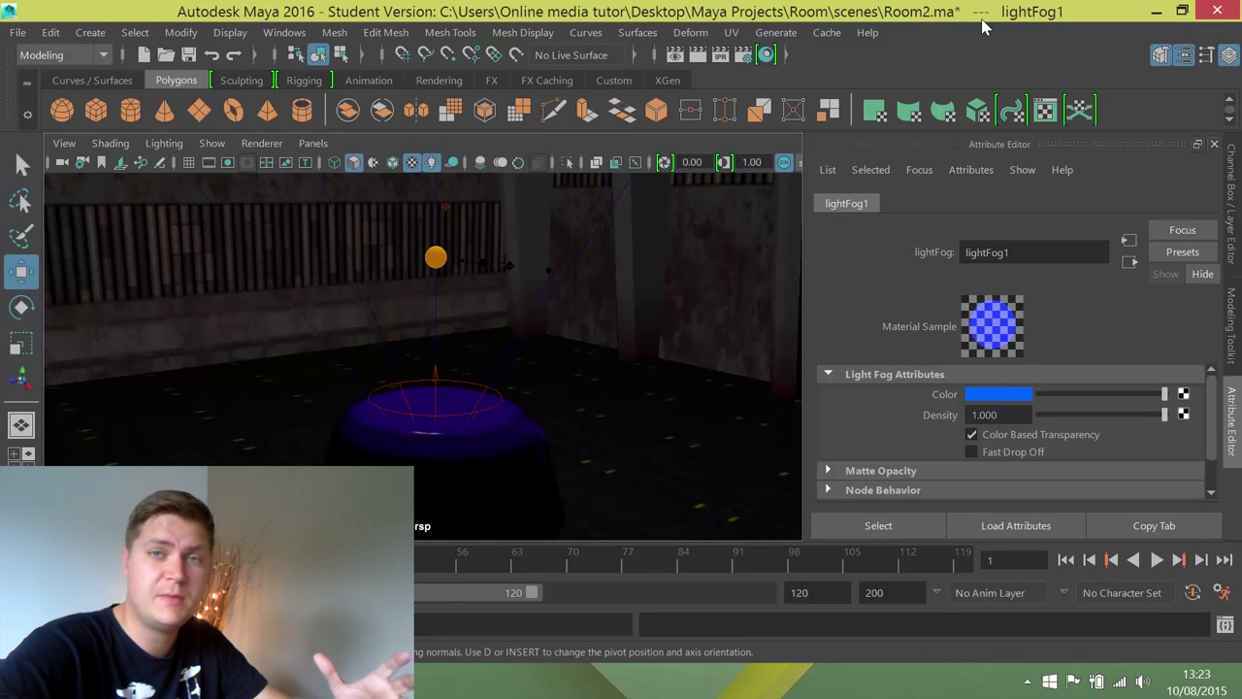
{"action": "mouse_move", "coordinate": [422, 201]}
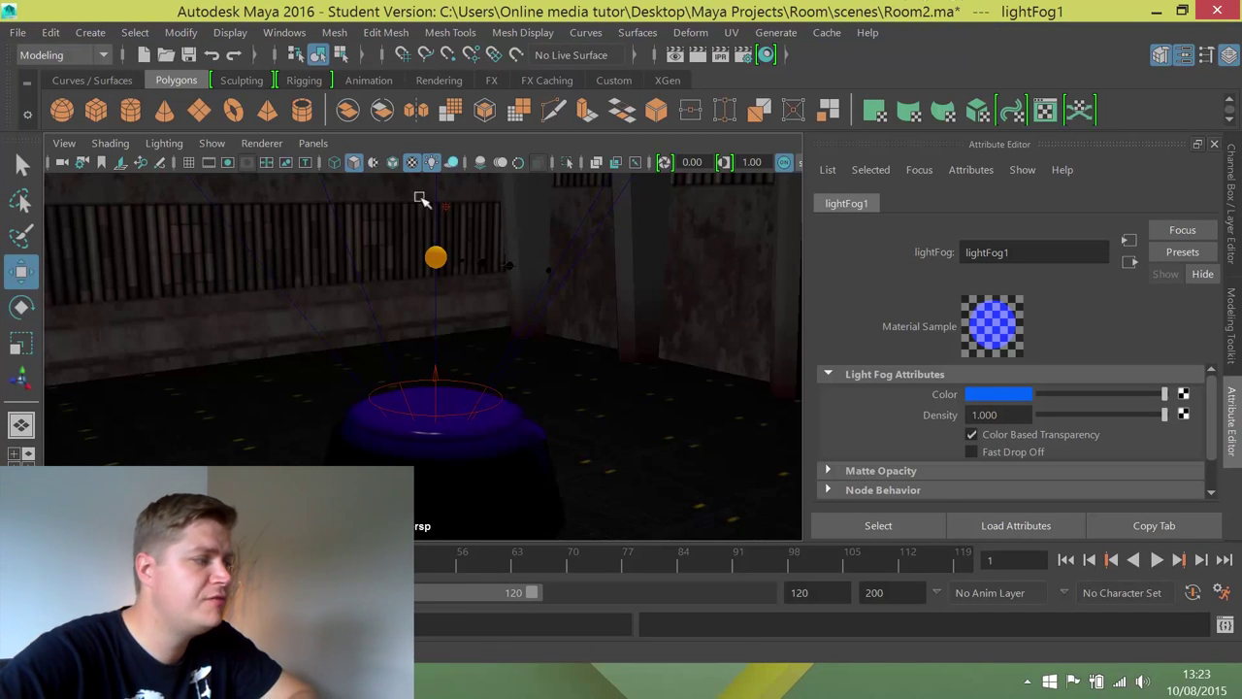
Step: Select the sun sphere in the perspective viewport to load its attributes
{"action": "left_click", "coordinate": [434, 259]}
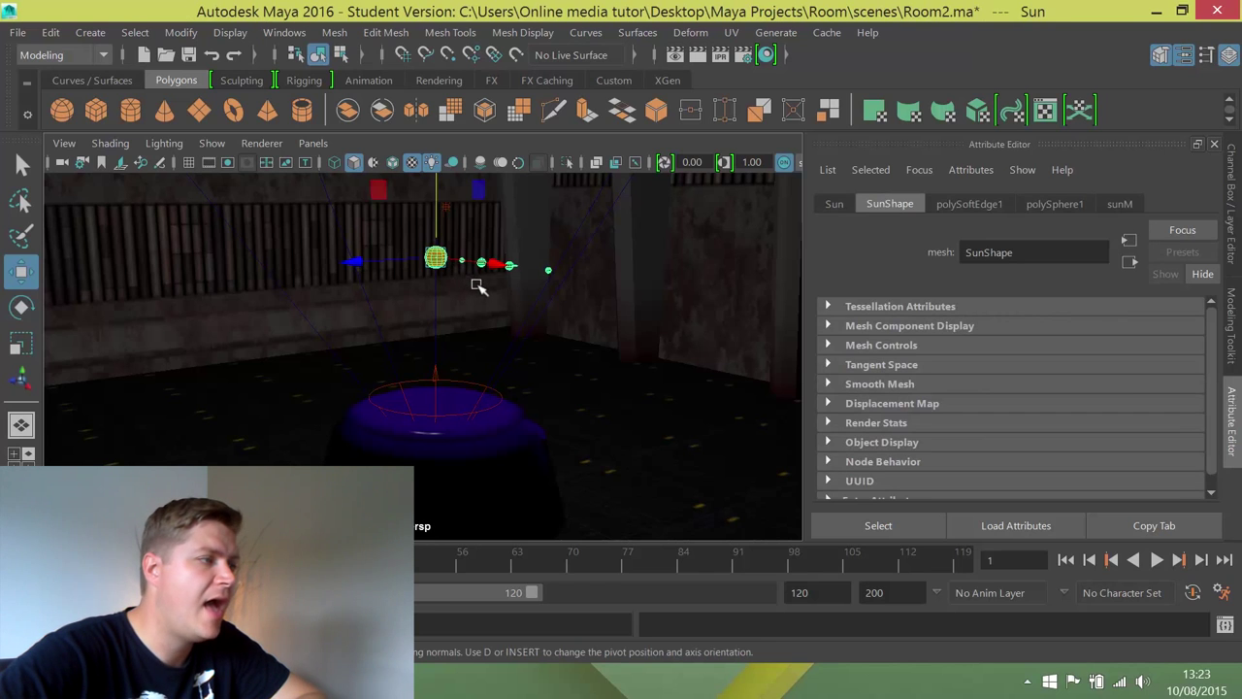
{"action": "mouse_move", "coordinate": [703, 178]}
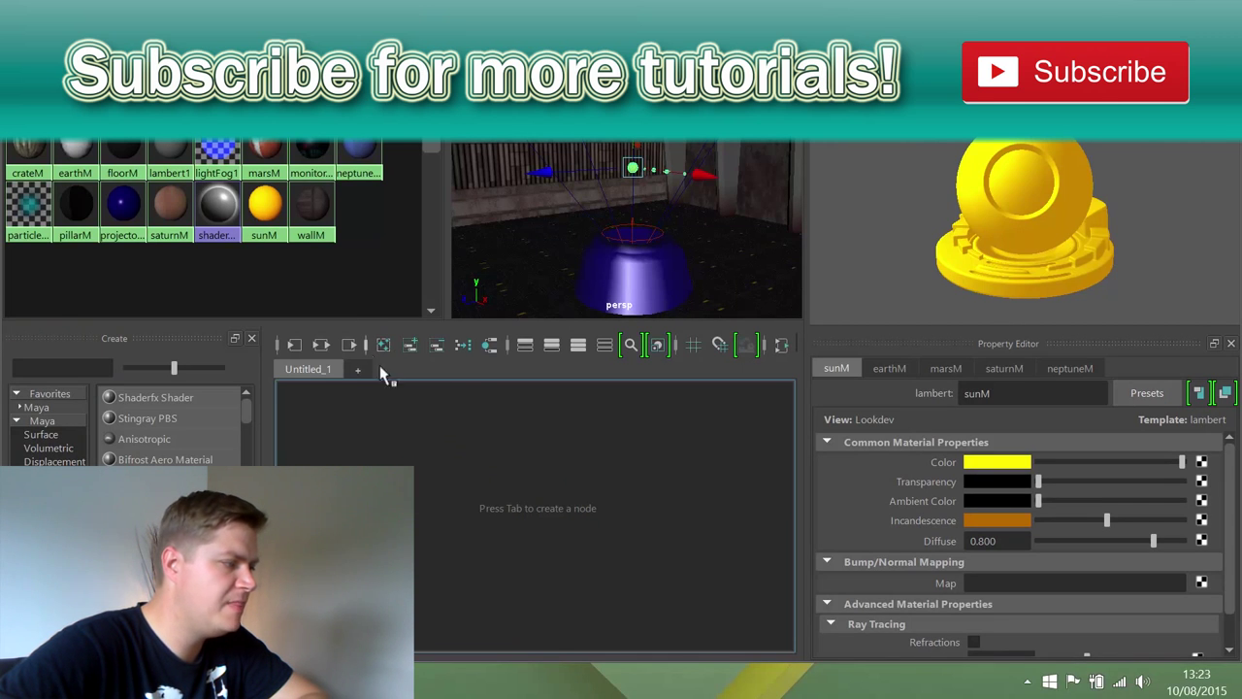
{"action": "mouse_move", "coordinate": [490, 345]}
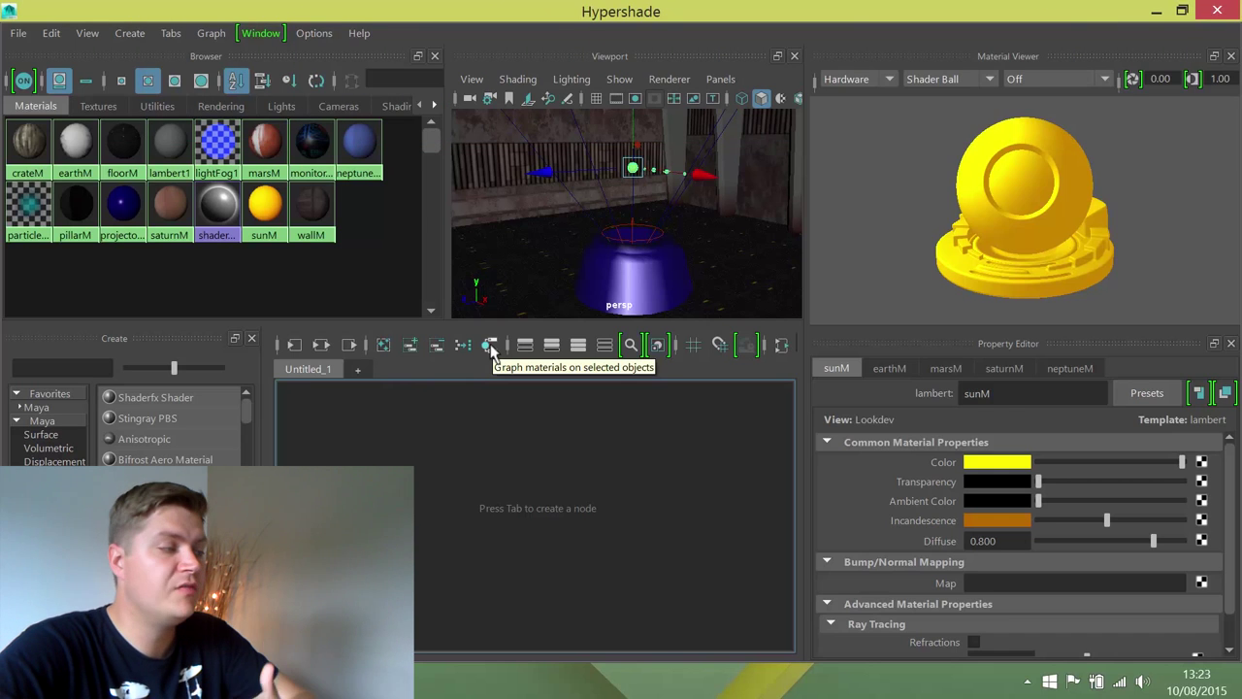
Step: Graph the sun's sunM material and lambert2SG shading group in Hypershade
{"action": "left_click", "coordinate": [490, 344]}
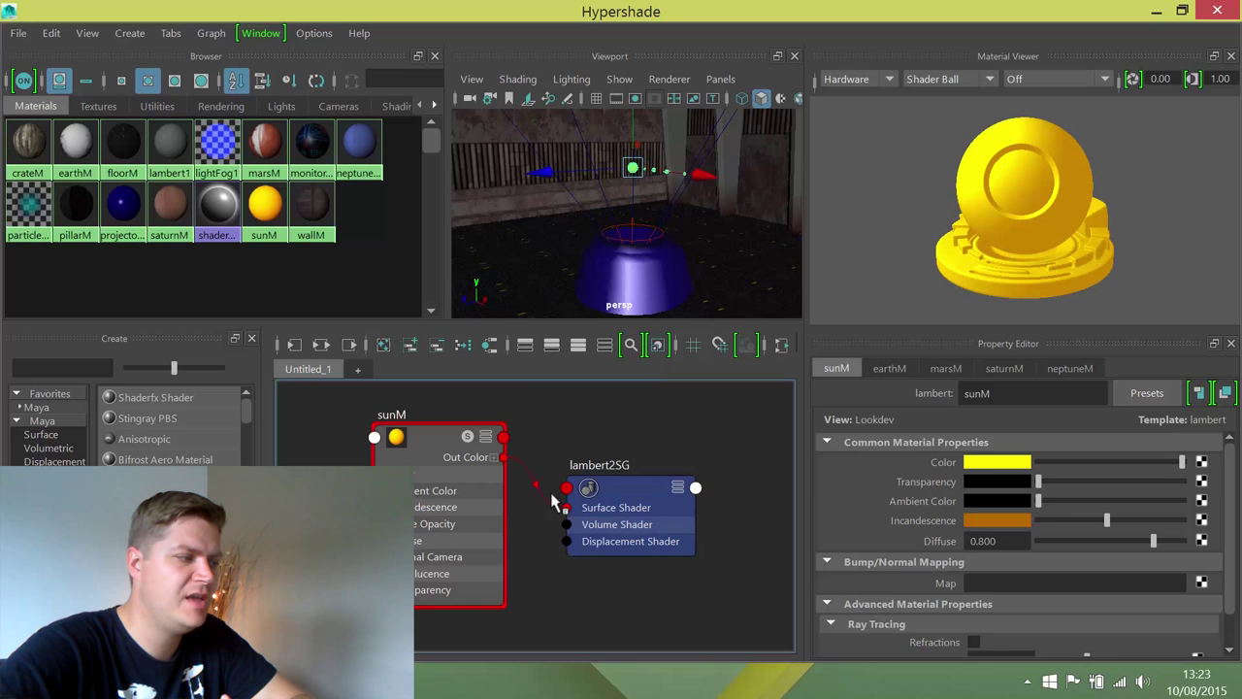
{"action": "mouse_move", "coordinate": [878, 465]}
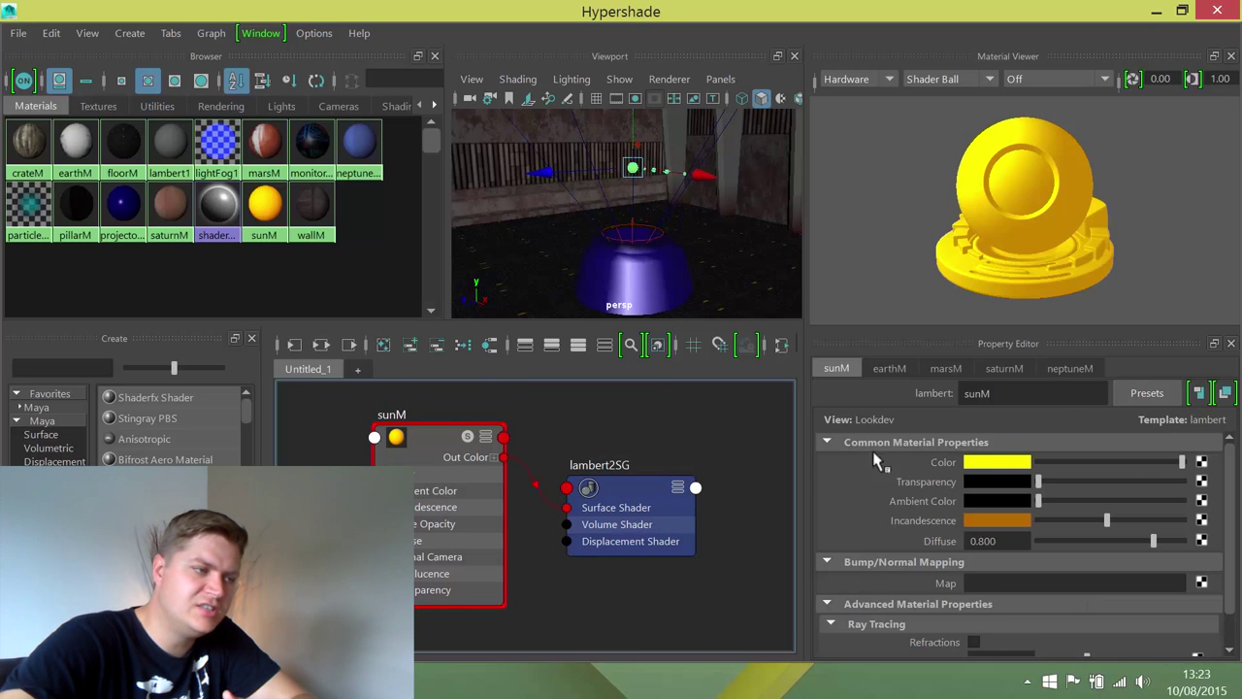
{"action": "mouse_move", "coordinate": [1004, 582]}
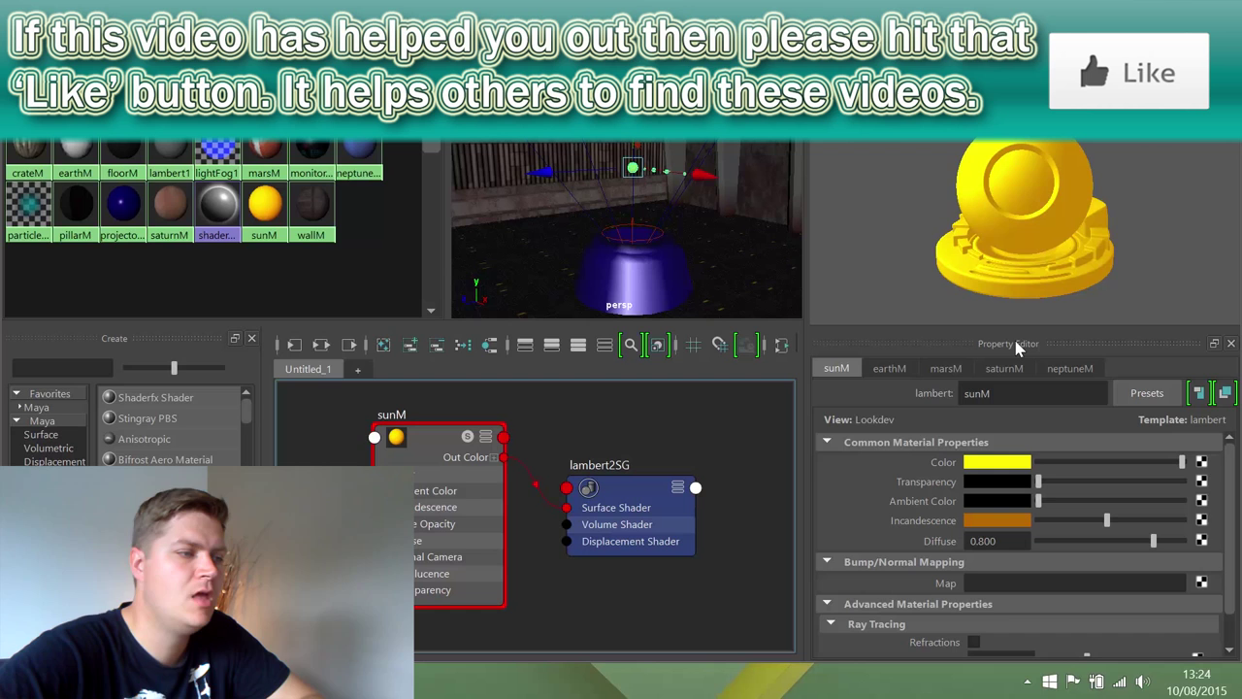
{"action": "mouse_move", "coordinate": [1004, 356]}
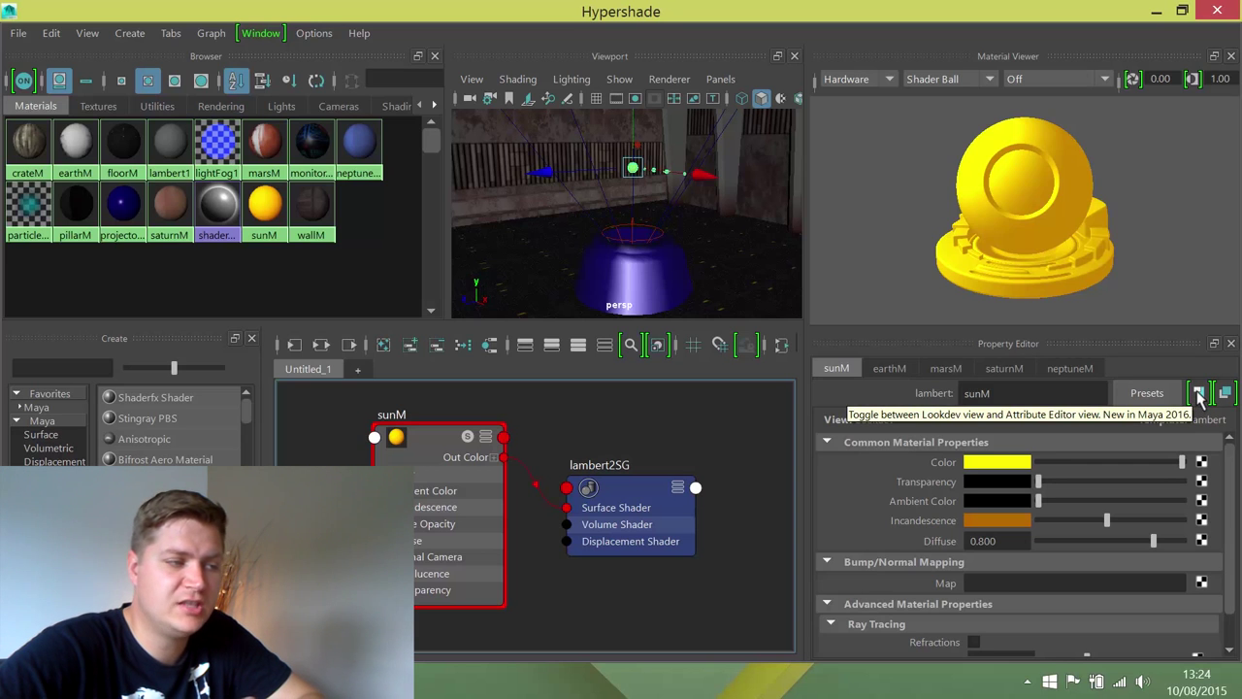
Step: Set sunM's Special Effects Glow Intensity to 0.5 in the Attribute Editor
{"action": "left_click", "coordinate": [1197, 393]}
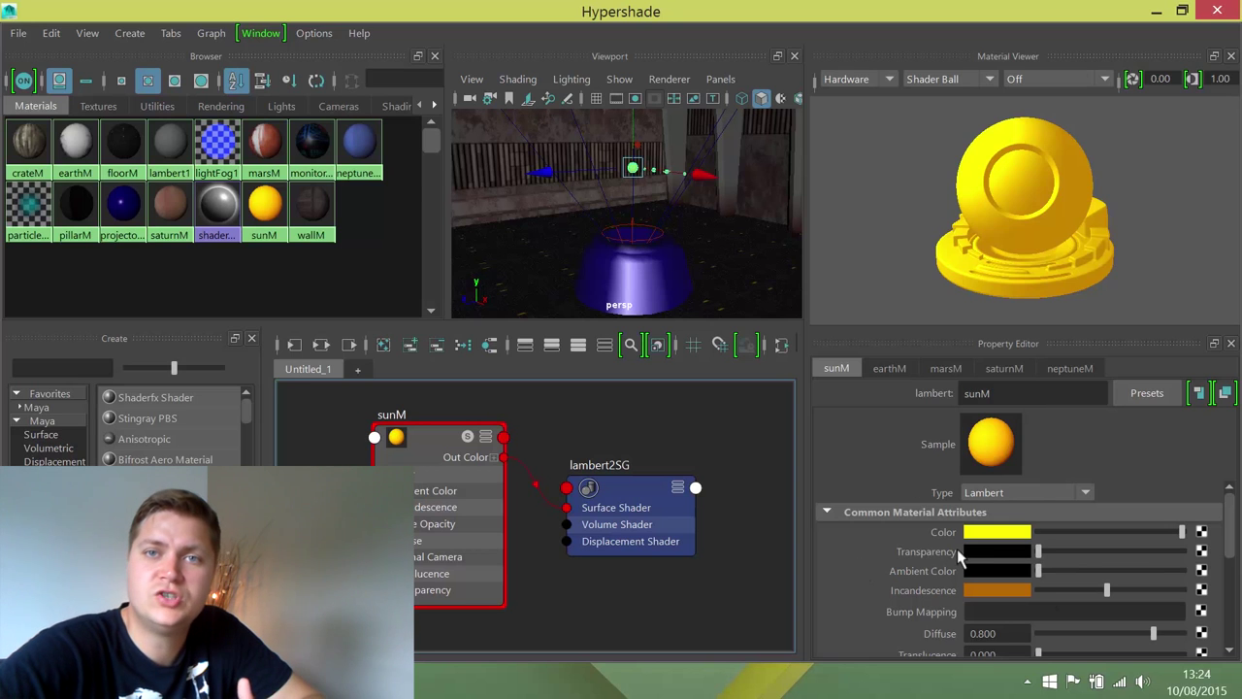
{"action": "scroll", "scroll_direction": "down", "scroll_amount": 3}
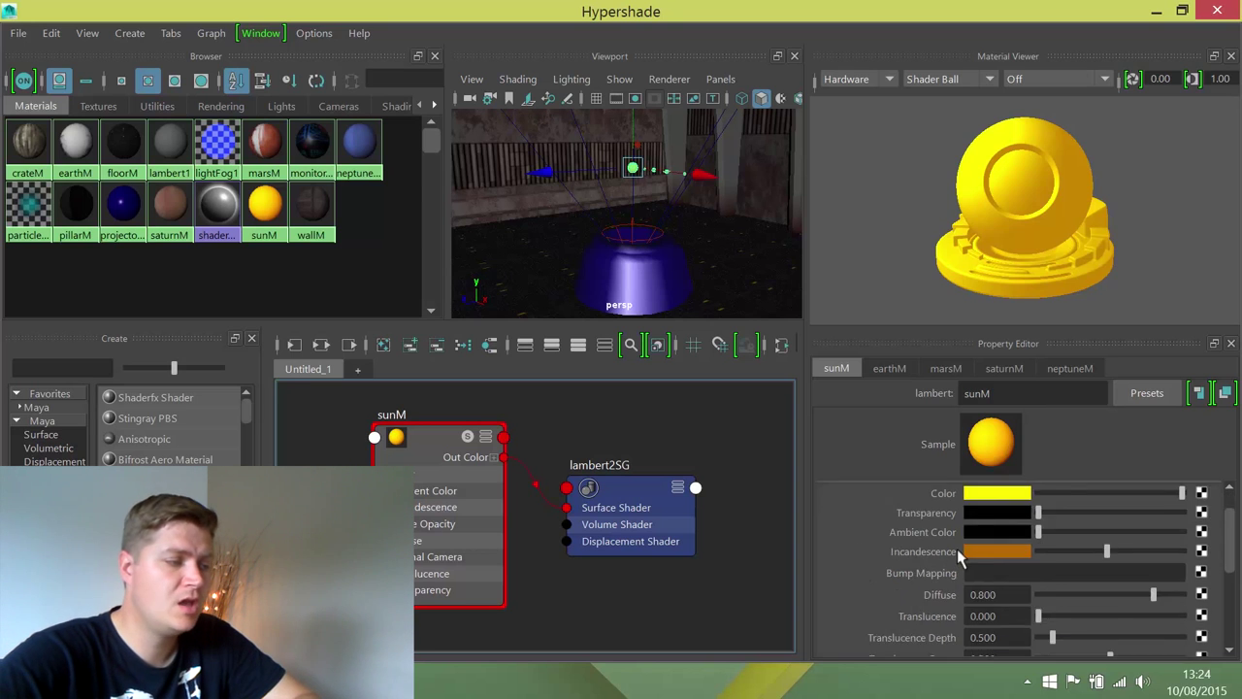
{"action": "scroll", "scroll_direction": "down", "scroll_amount": 3}
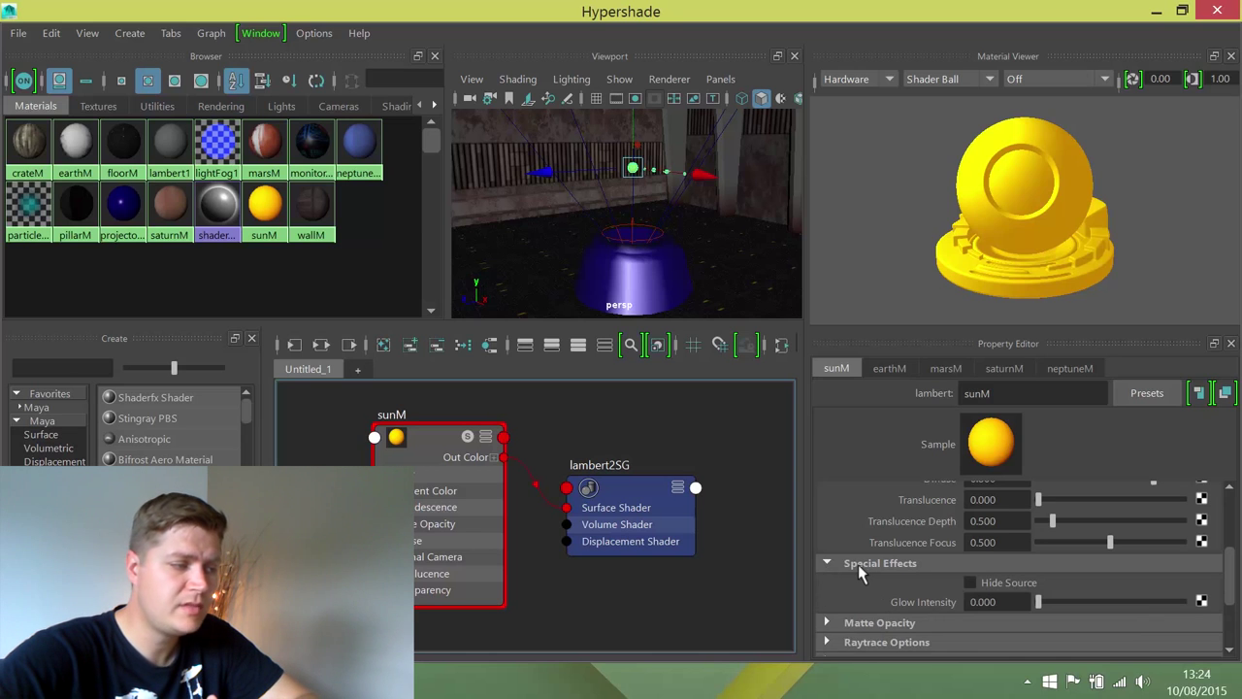
{"action": "mouse_move", "coordinate": [947, 621]}
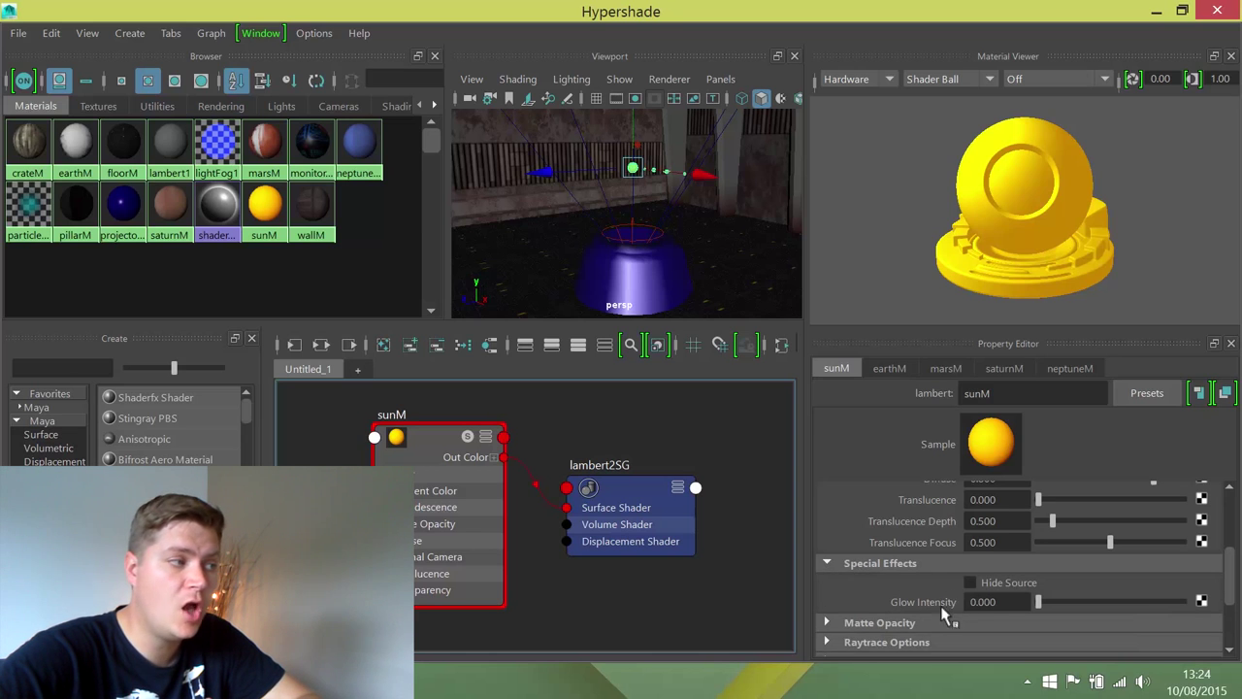
{"action": "triple_click", "coordinate": [982, 602]}
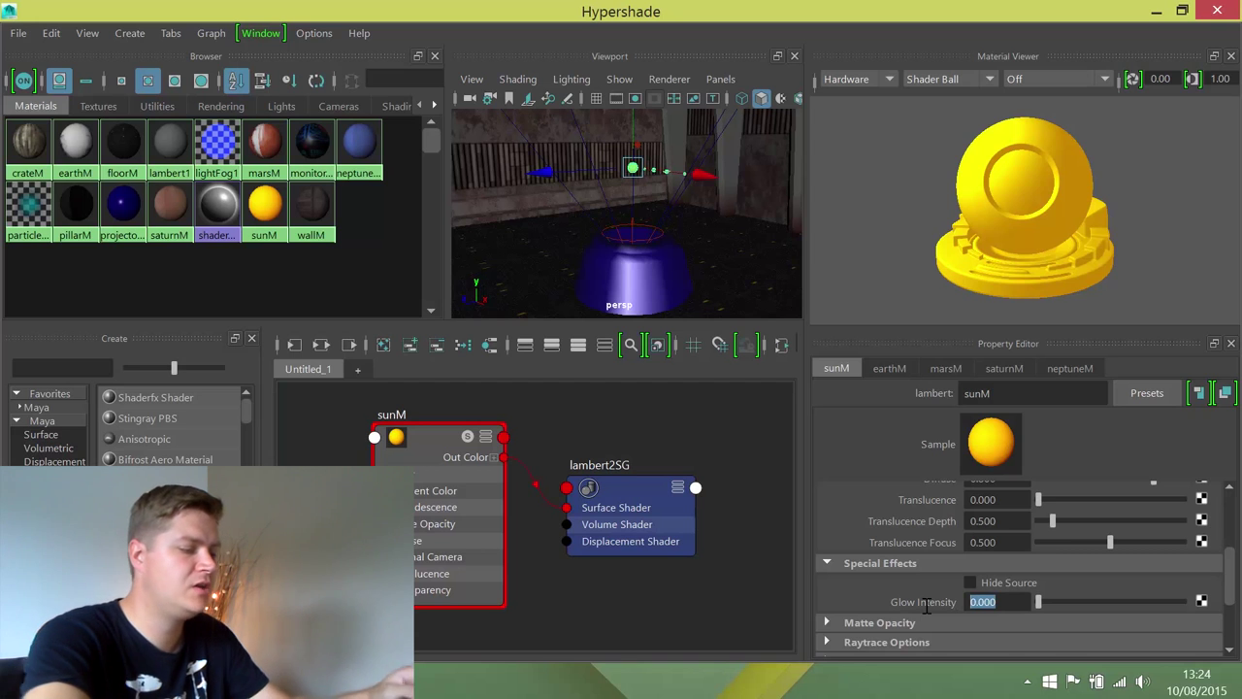
{"action": "type", "text": "0.5"}
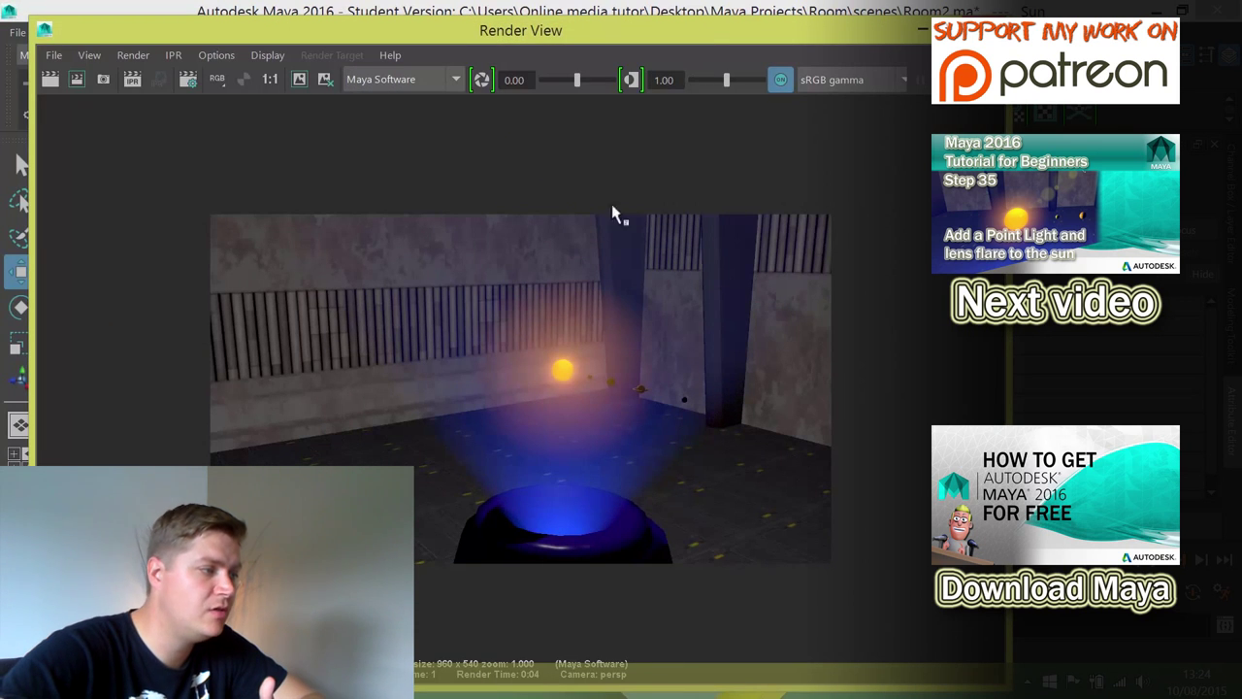
{"action": "mouse_move", "coordinate": [558, 406]}
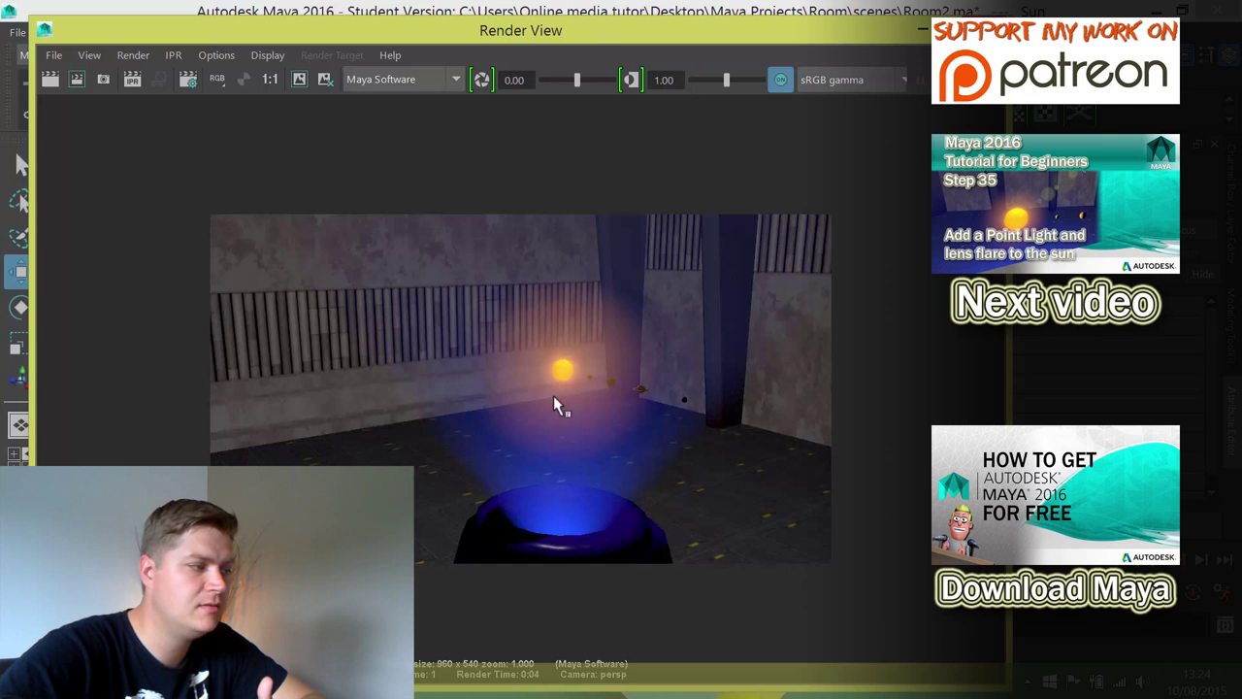
{"action": "mouse_move", "coordinate": [565, 401]}
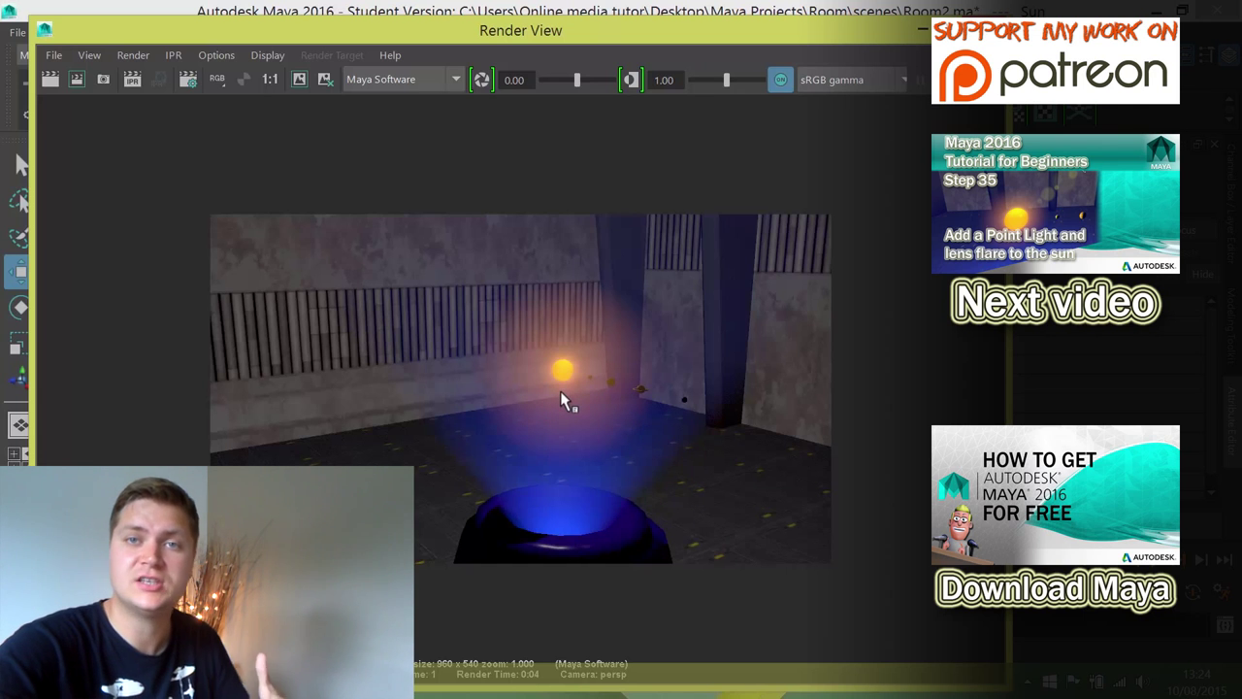